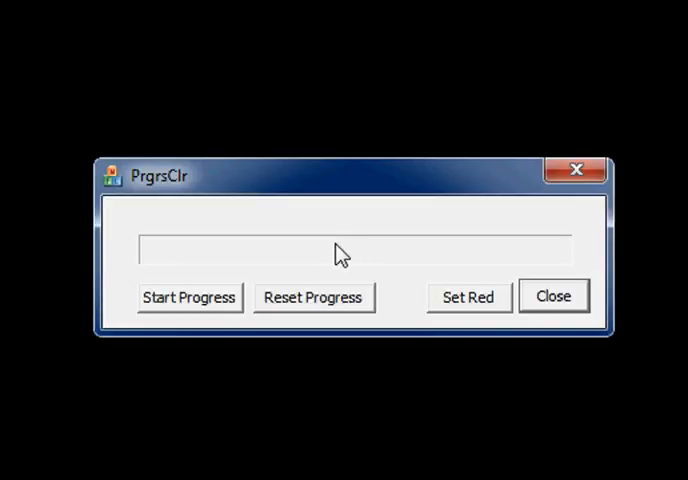
{"action": "mouse_move", "coordinate": [200, 250]}
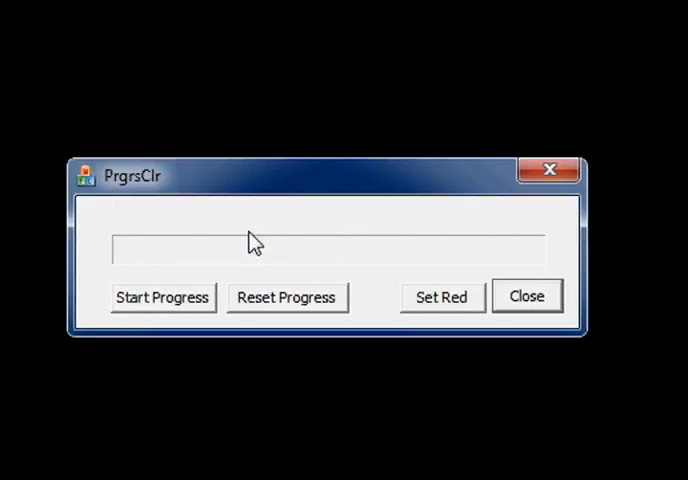
{"action": "mouse_move", "coordinate": [184, 314]}
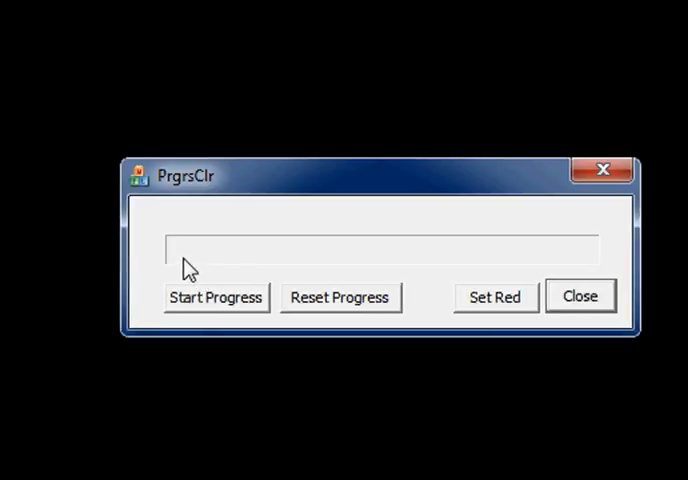
{"action": "mouse_move", "coordinate": [182, 268]}
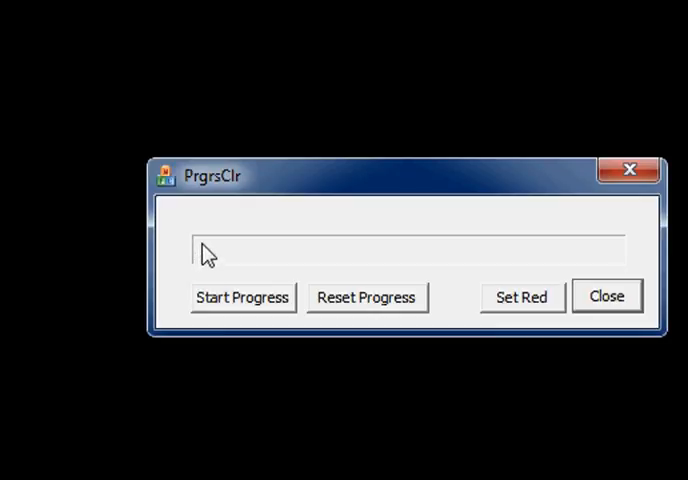
{"action": "mouse_move", "coordinate": [196, 258]}
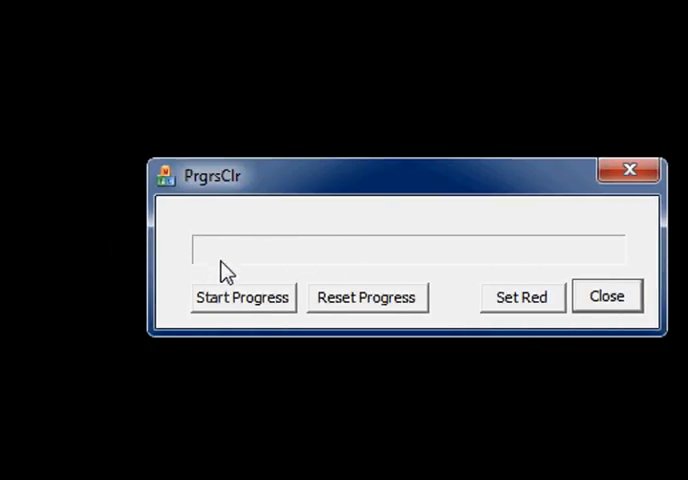
{"action": "mouse_move", "coordinate": [304, 224]}
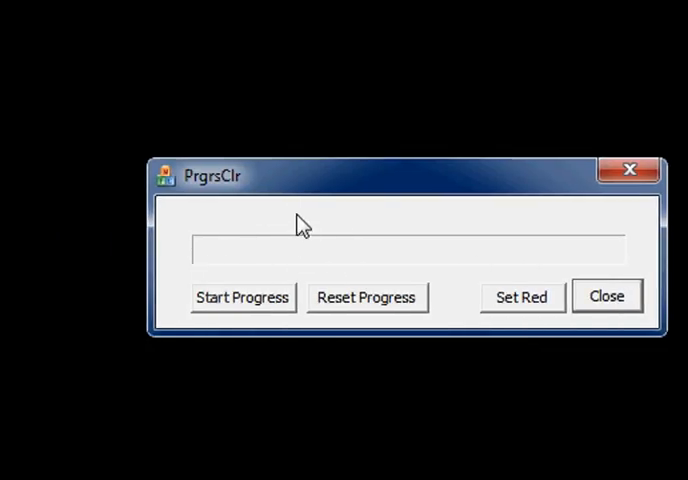
{"action": "mouse_move", "coordinate": [284, 264]}
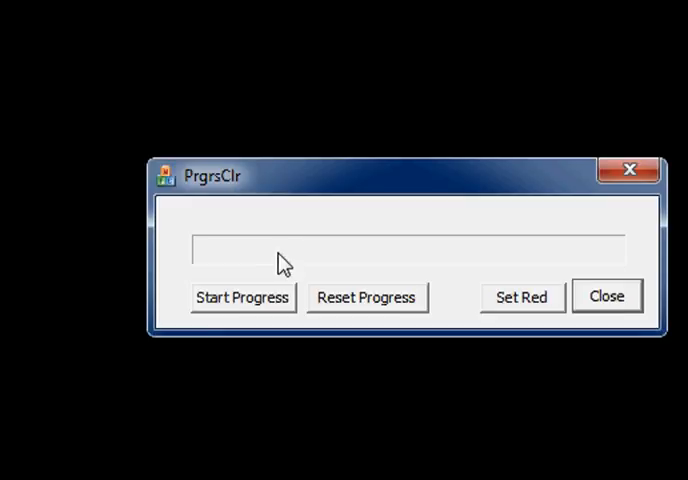
{"action": "mouse_move", "coordinate": [276, 332]}
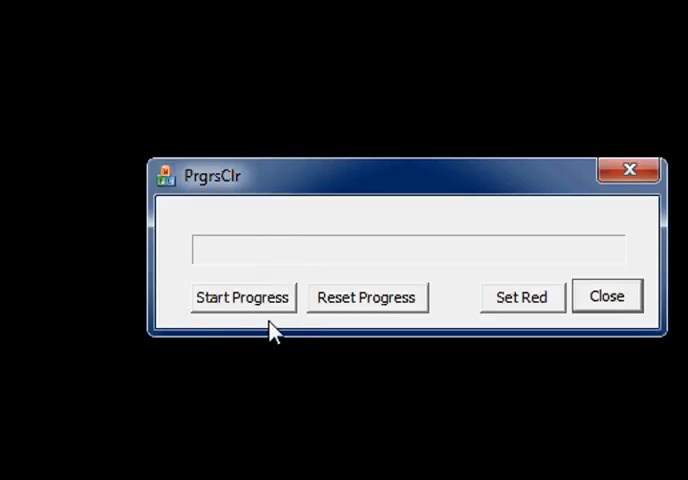
{"action": "mouse_move", "coordinate": [210, 264]}
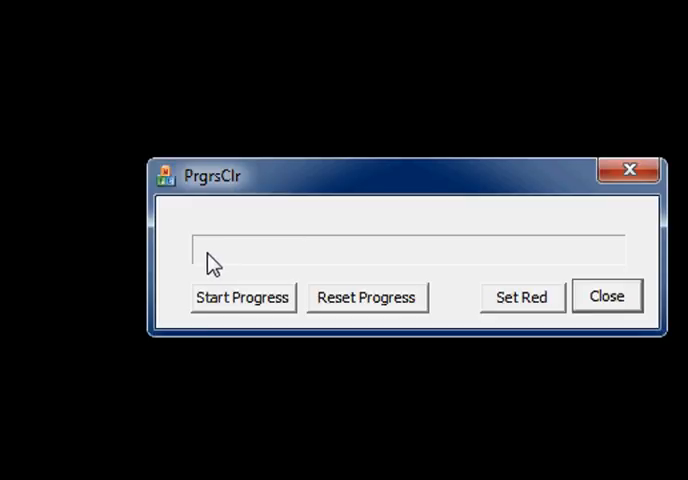
{"action": "mouse_move", "coordinate": [472, 272]}
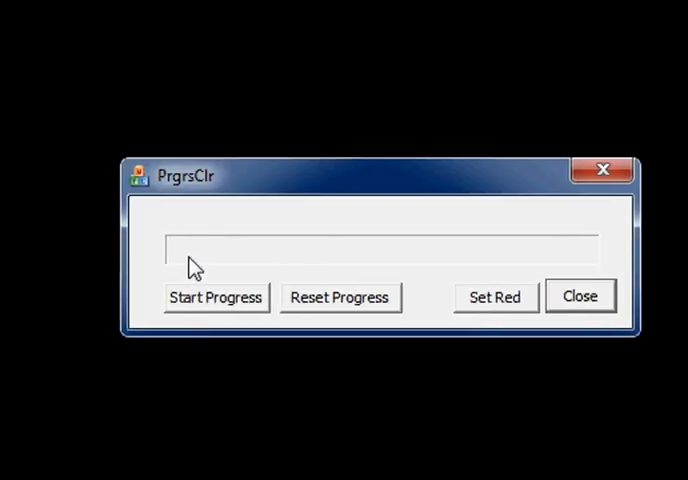
{"action": "mouse_move", "coordinate": [248, 262]}
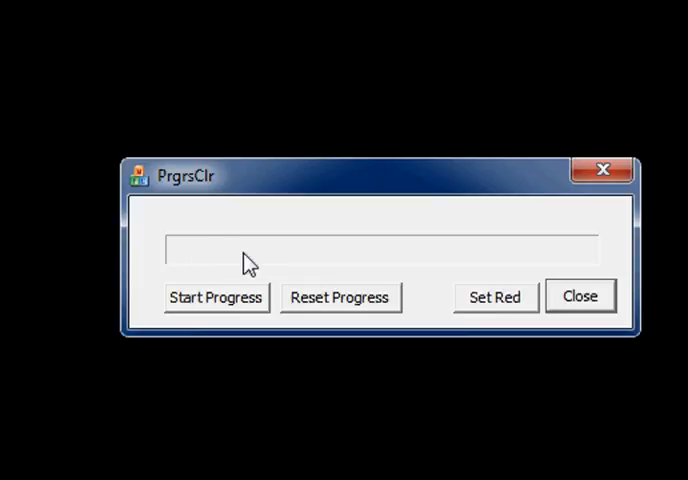
{"action": "mouse_move", "coordinate": [236, 276]}
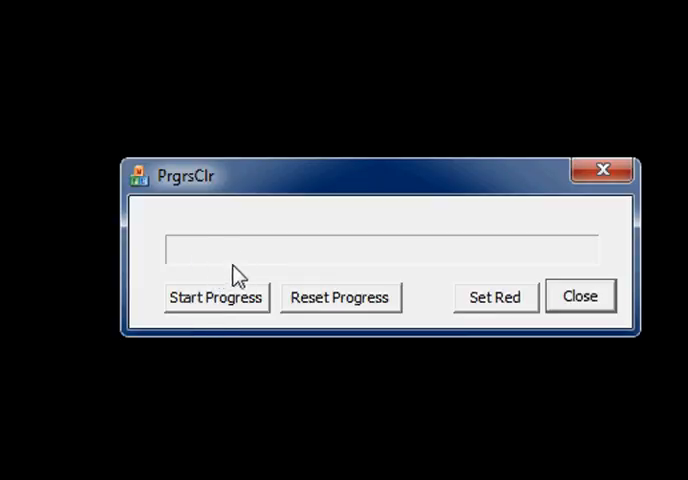
{"action": "mouse_move", "coordinate": [220, 286]}
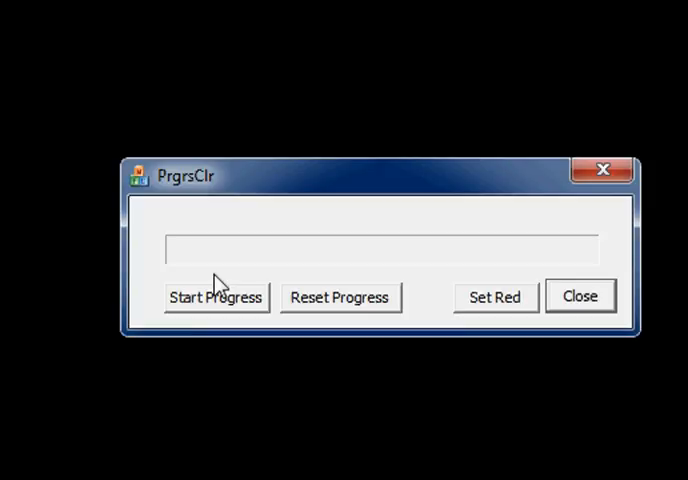
{"action": "mouse_move", "coordinate": [204, 332]}
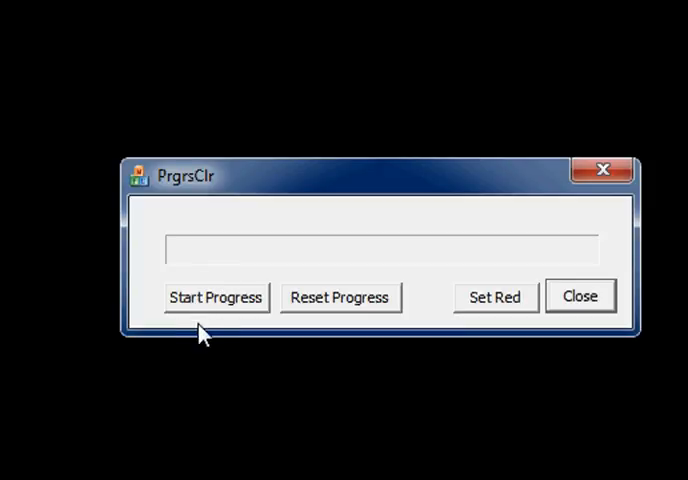
{"action": "mouse_move", "coordinate": [210, 318]}
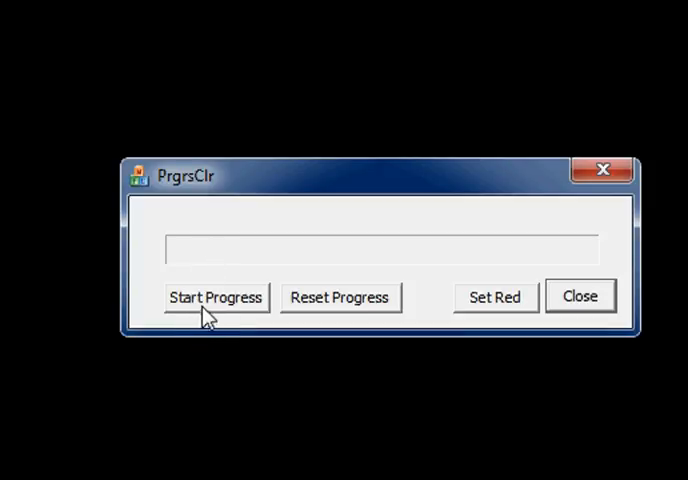
{"action": "mouse_move", "coordinate": [236, 324]}
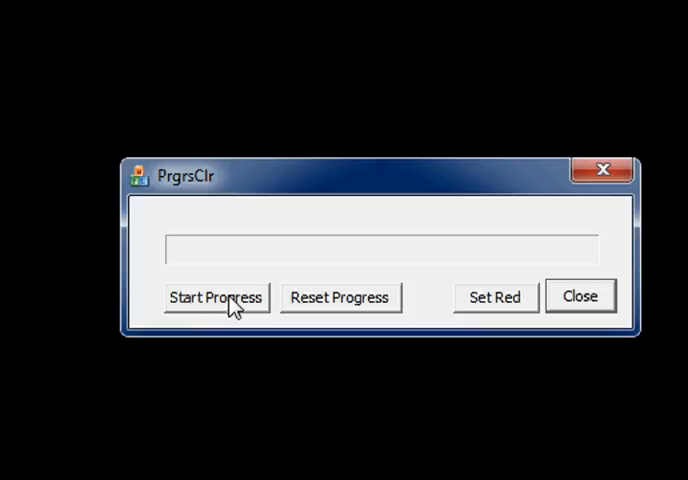
Step: Start the progress demo and let the bar fill completely with blue segments
{"action": "left_click", "coordinate": [216, 296]}
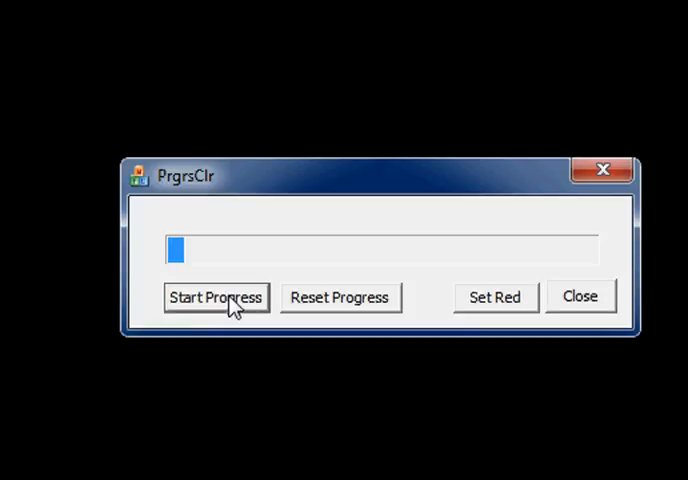
{"action": "left_click", "coordinate": [216, 296]}
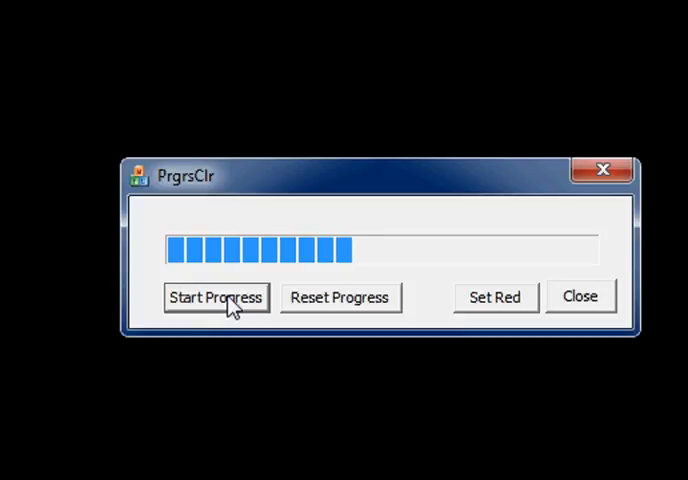
{"action": "left_click", "coordinate": [216, 296]}
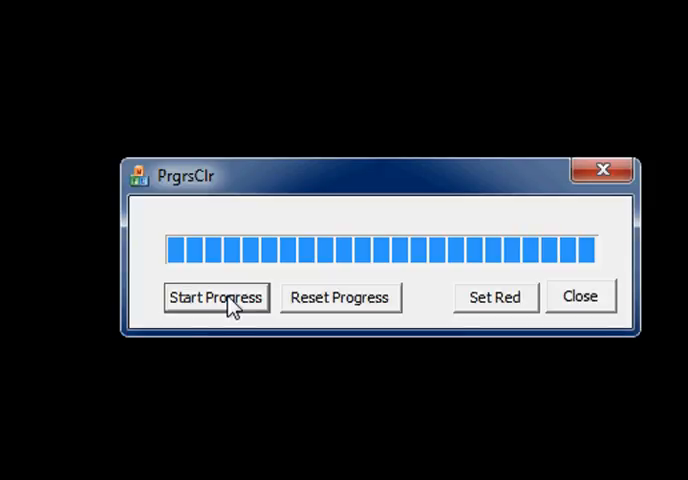
{"action": "mouse_move", "coordinate": [344, 312]}
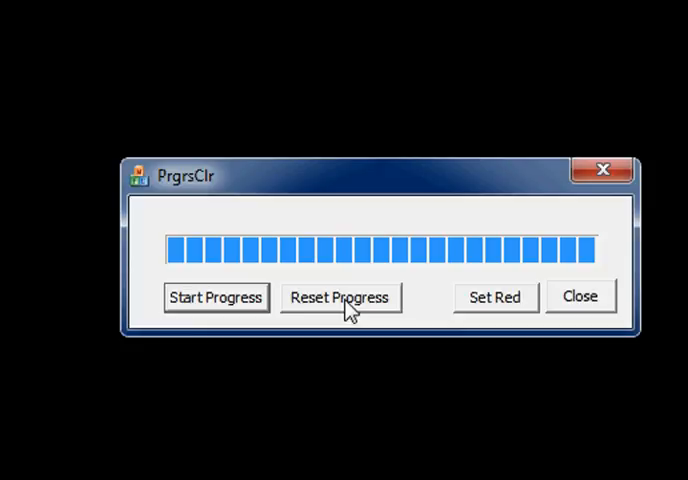
{"action": "left_click", "coordinate": [340, 296]}
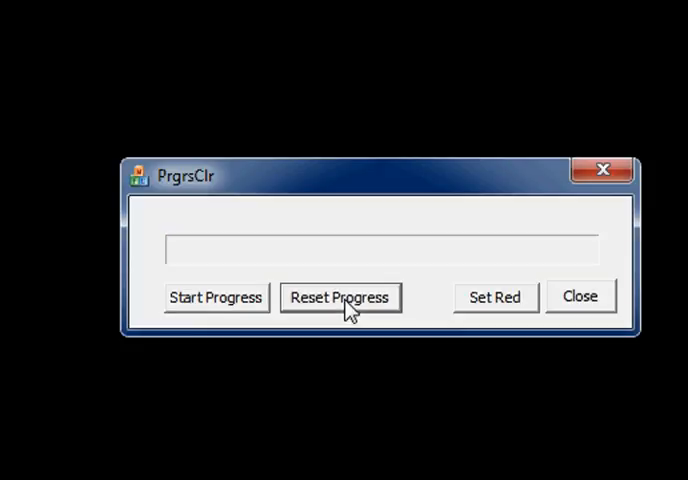
{"action": "mouse_move", "coordinate": [490, 312]}
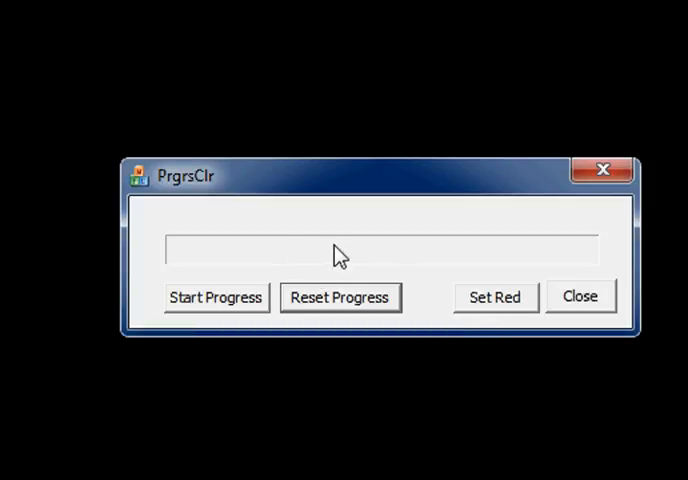
{"action": "mouse_move", "coordinate": [450, 318]}
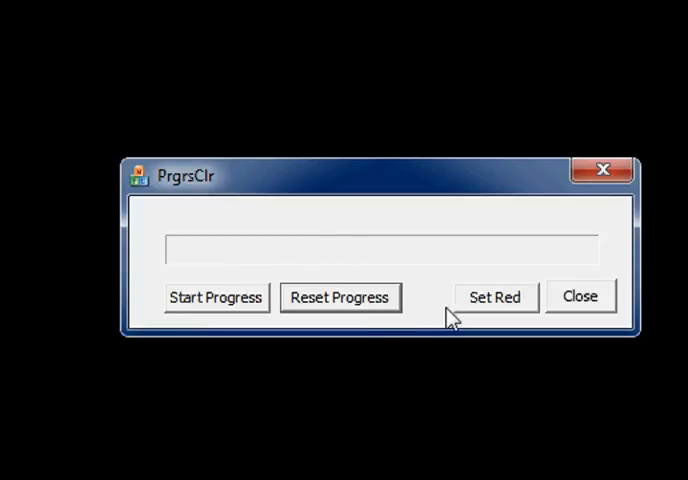
{"action": "mouse_move", "coordinate": [266, 258]}
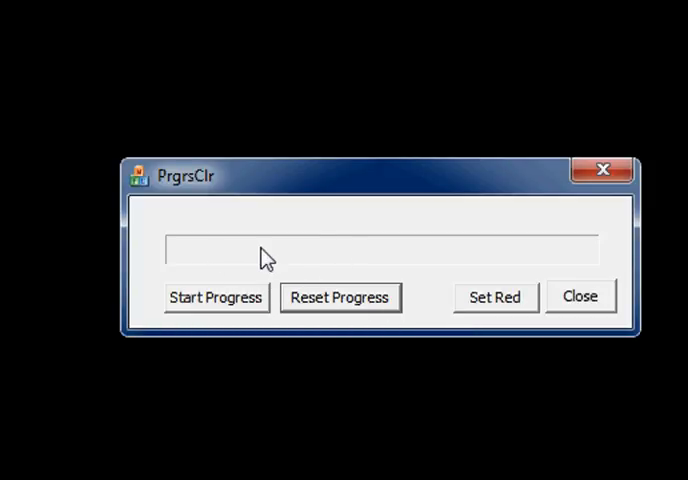
{"action": "mouse_move", "coordinate": [288, 260]}
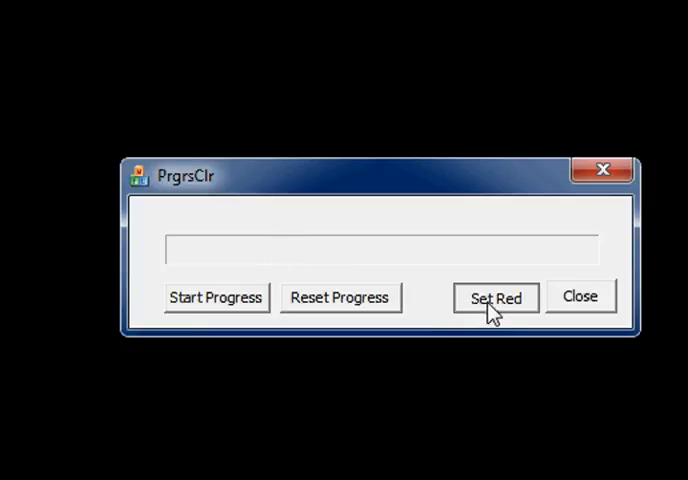
{"action": "mouse_move", "coordinate": [246, 314]}
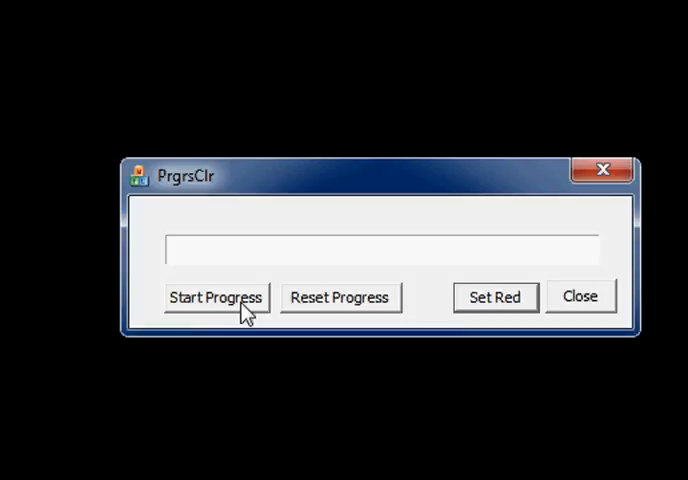
Step: Start the progress demo again and let the bar fill completely with red segments
{"action": "left_click", "coordinate": [216, 296]}
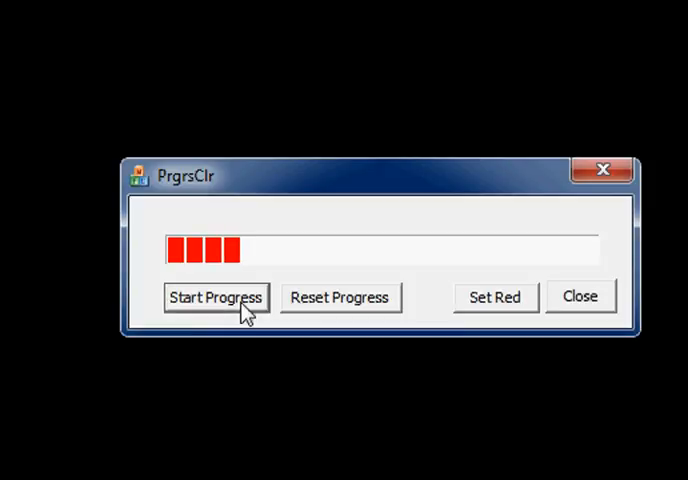
{"action": "left_click", "coordinate": [216, 296]}
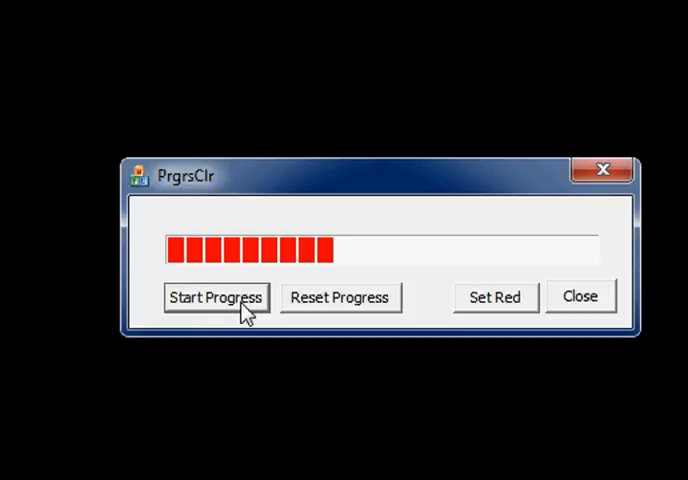
{"action": "left_click", "coordinate": [216, 296]}
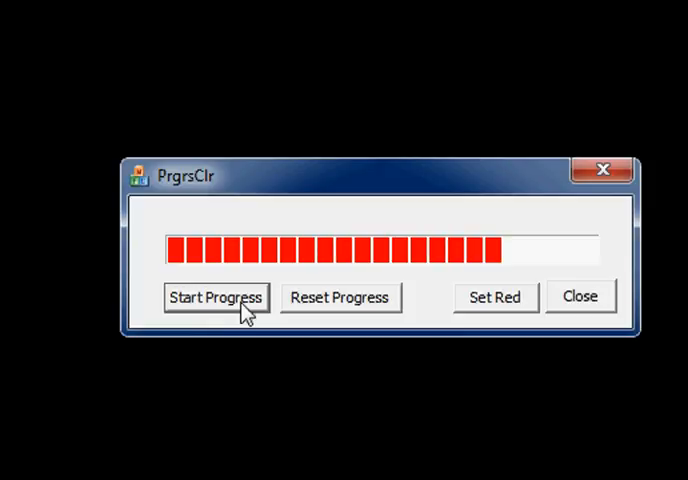
{"action": "left_click", "coordinate": [216, 296]}
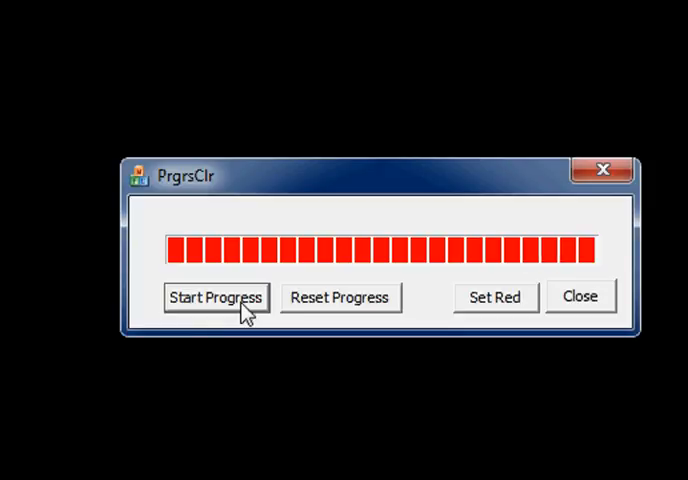
{"action": "mouse_move", "coordinate": [344, 316]}
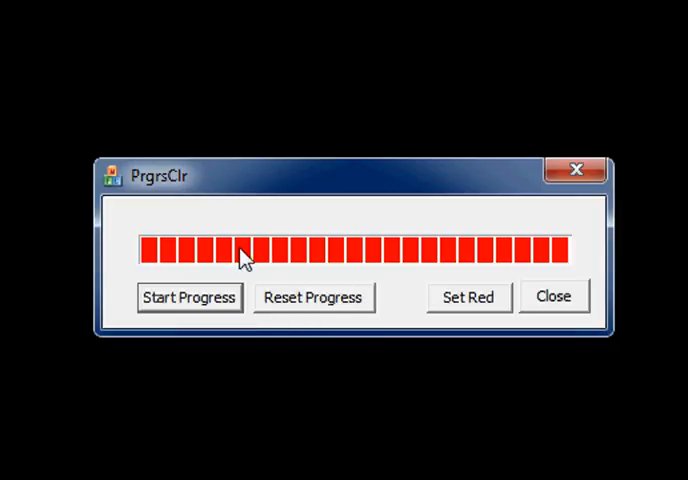
{"action": "mouse_move", "coordinate": [416, 272]}
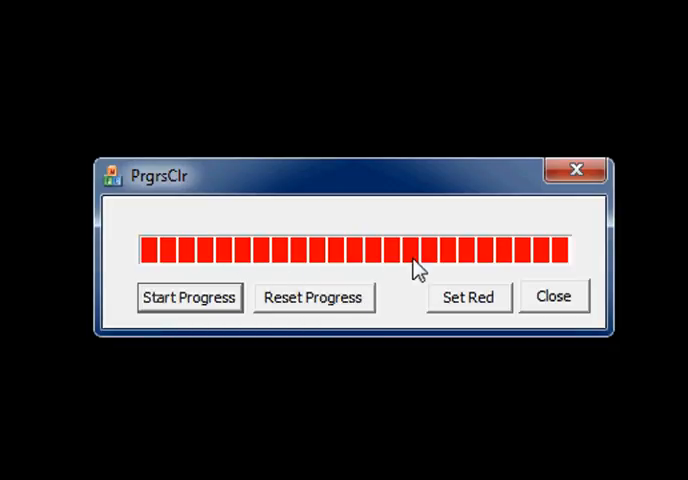
{"action": "mouse_move", "coordinate": [406, 308]}
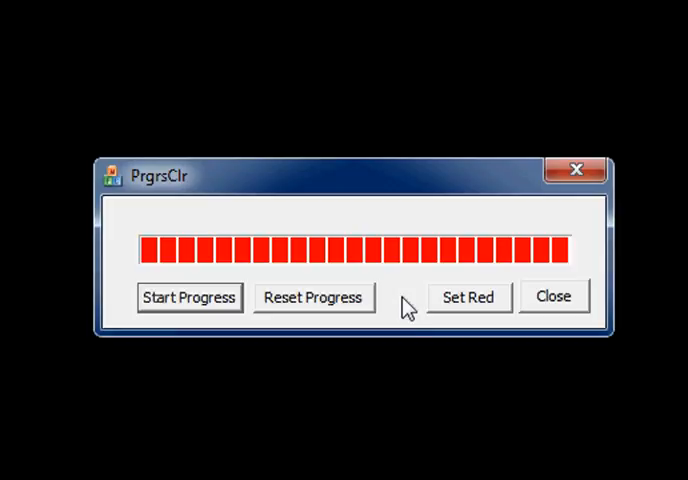
{"action": "mouse_move", "coordinate": [428, 310]}
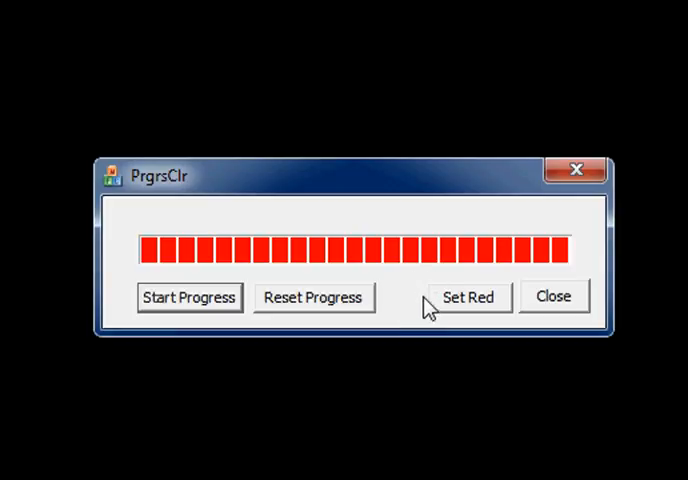
{"action": "mouse_move", "coordinate": [368, 292]}
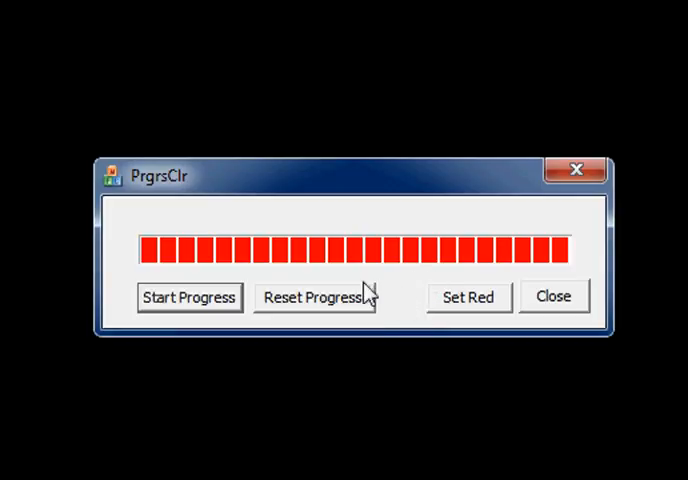
{"action": "mouse_move", "coordinate": [264, 304]}
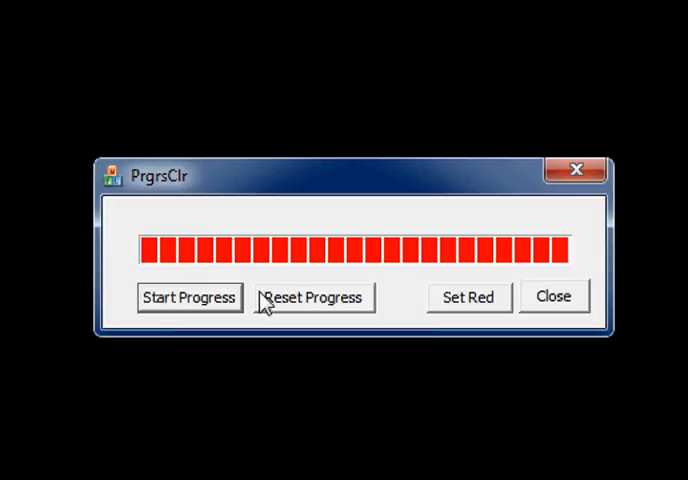
{"action": "mouse_move", "coordinate": [384, 272]}
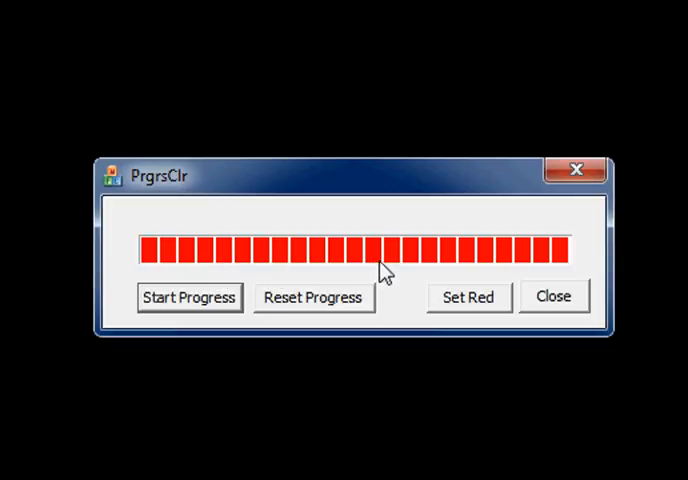
{"action": "mouse_move", "coordinate": [400, 270]}
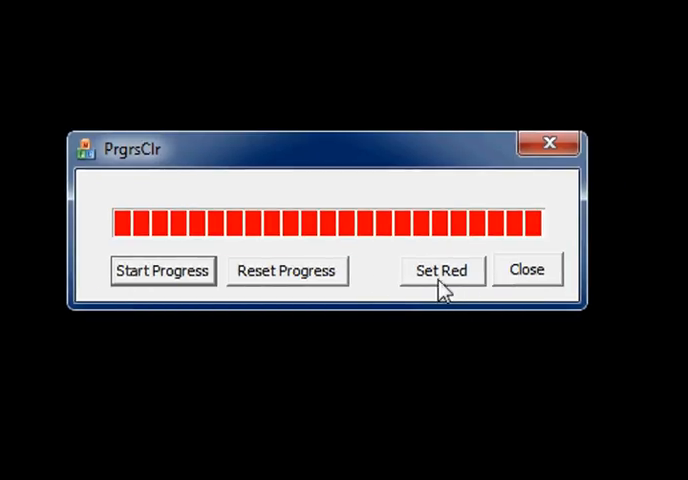
{"action": "mouse_move", "coordinate": [398, 292]}
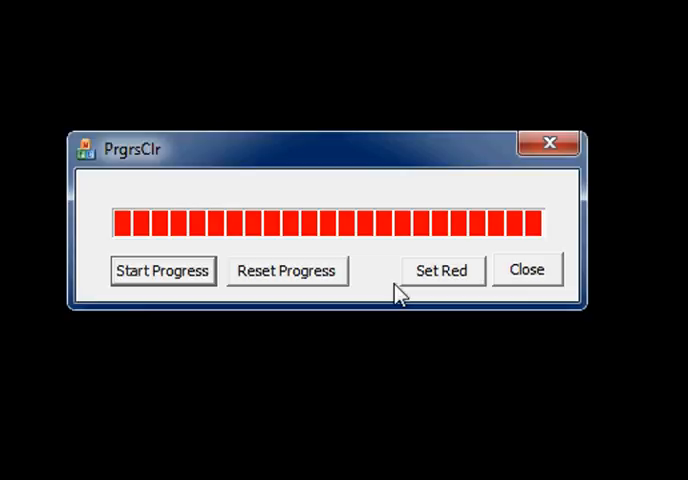